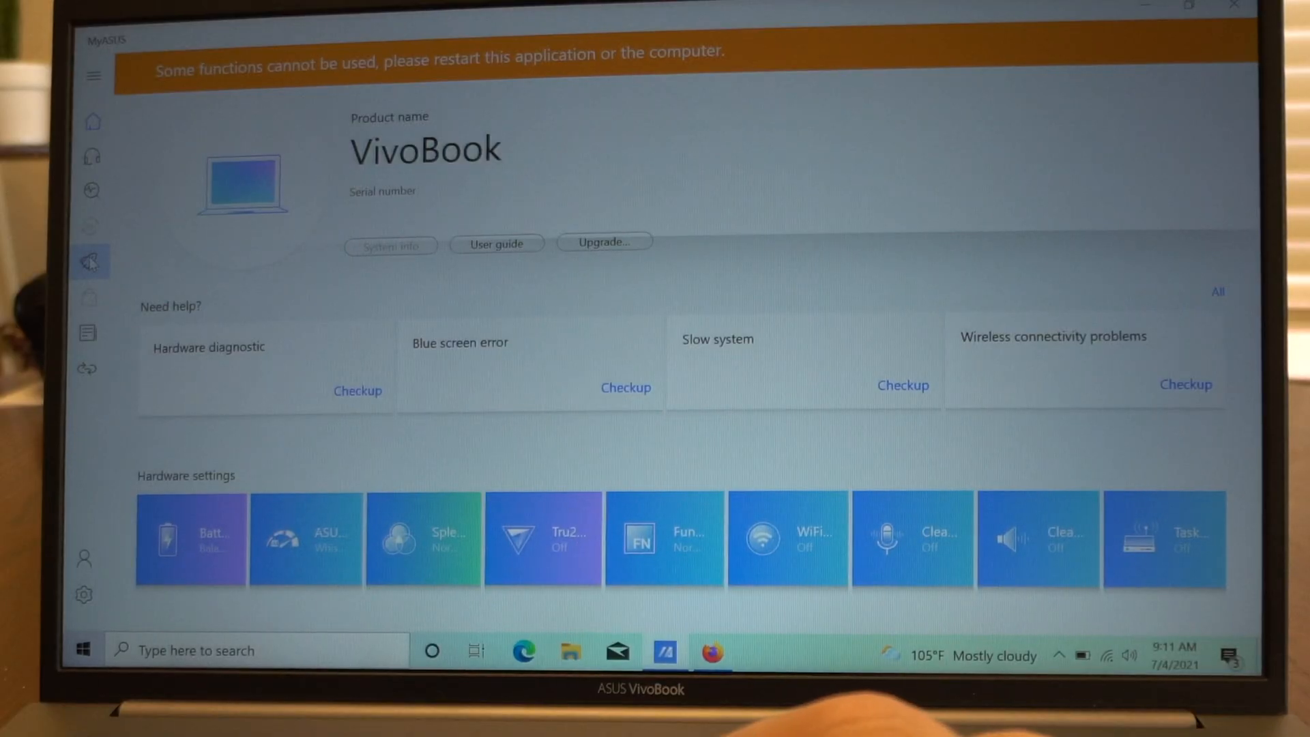
# - Browse Battery Health Charging, performance, display colour, Fn key, WiFi and microphone options
pyautogui.click(191, 538)
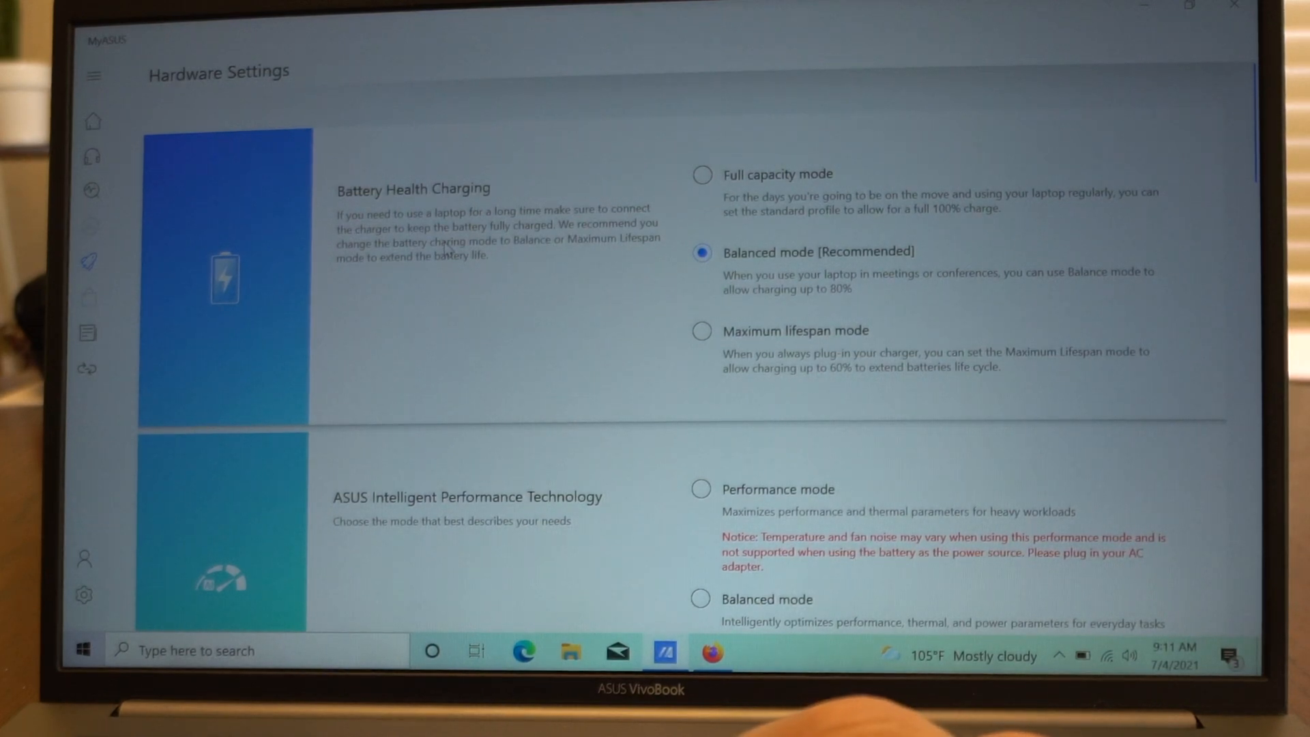
pyautogui.scroll(-3)
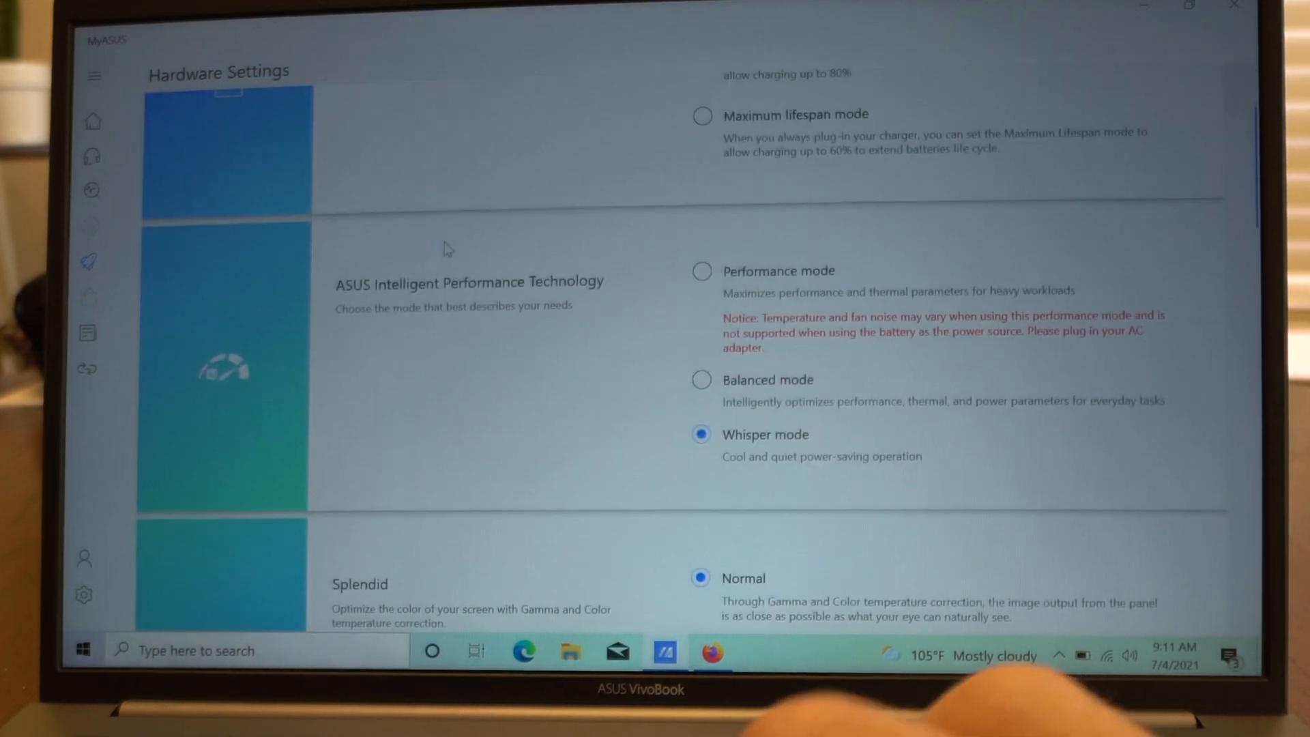
pyautogui.scroll(-3)
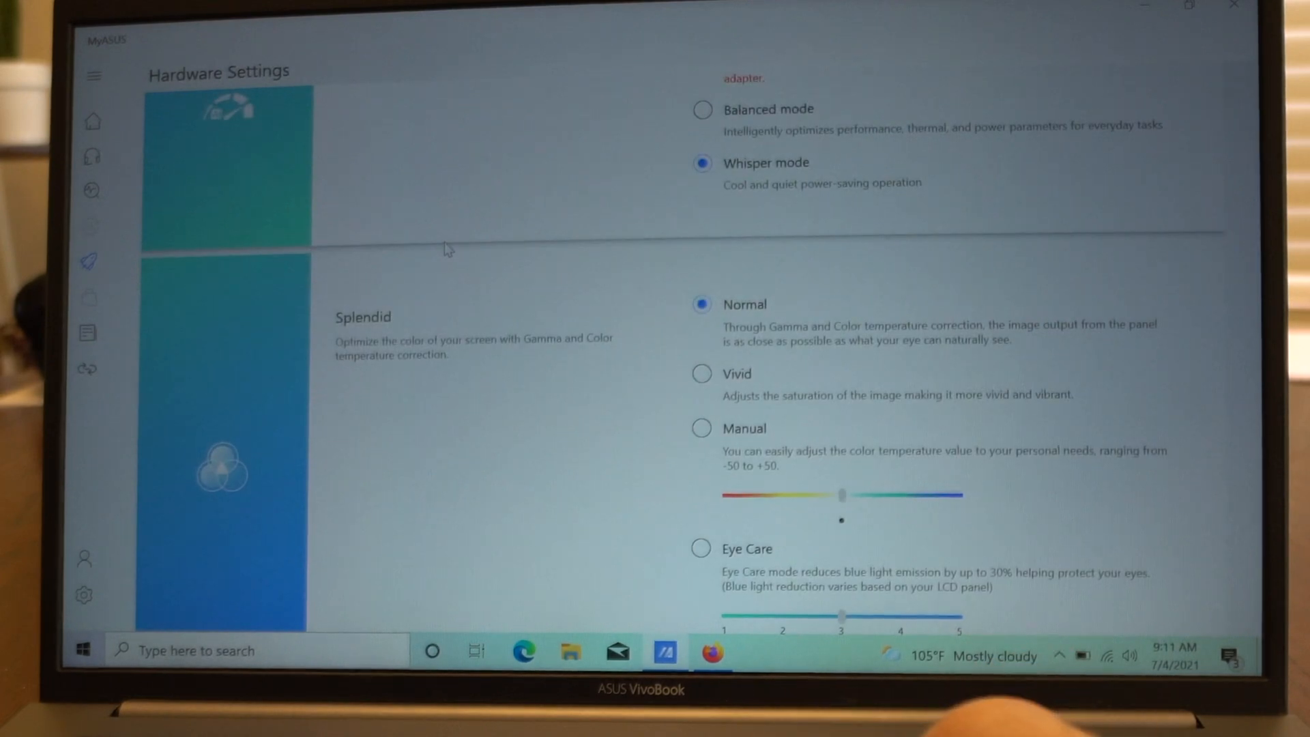
pyautogui.scroll(-3)
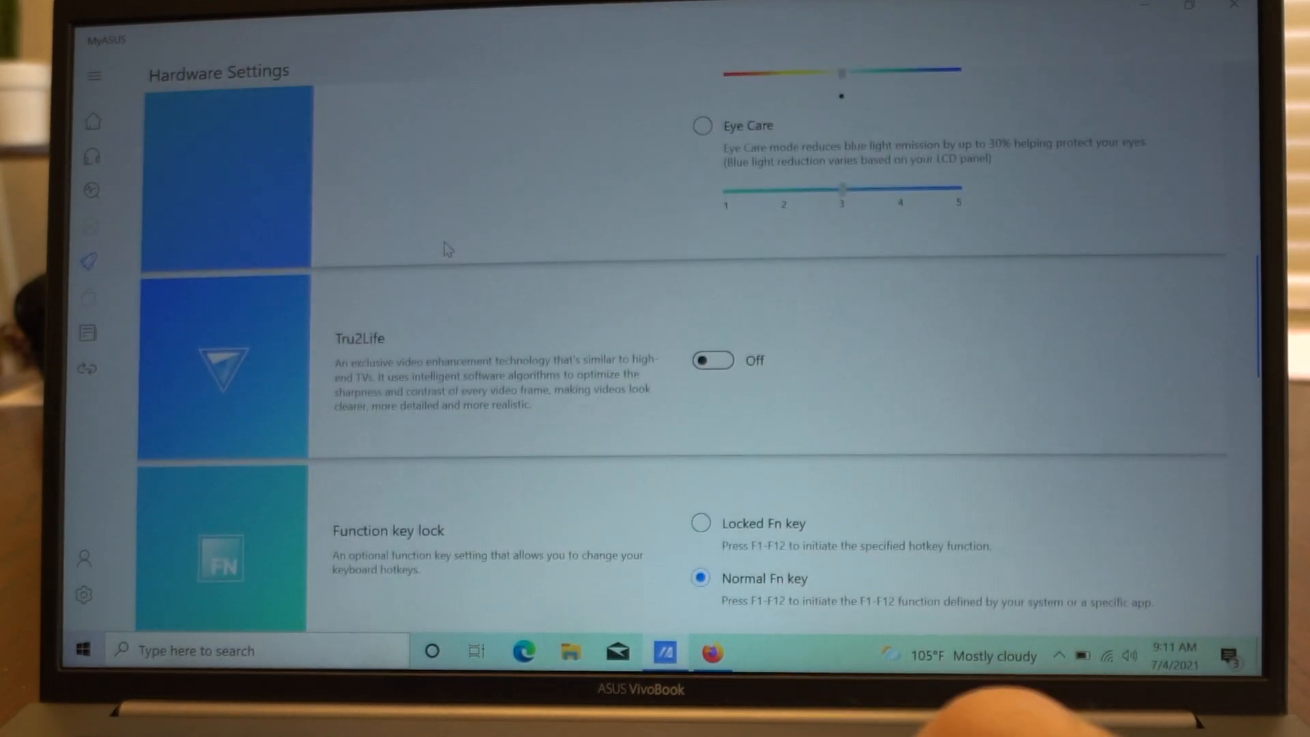
pyautogui.scroll(-3)
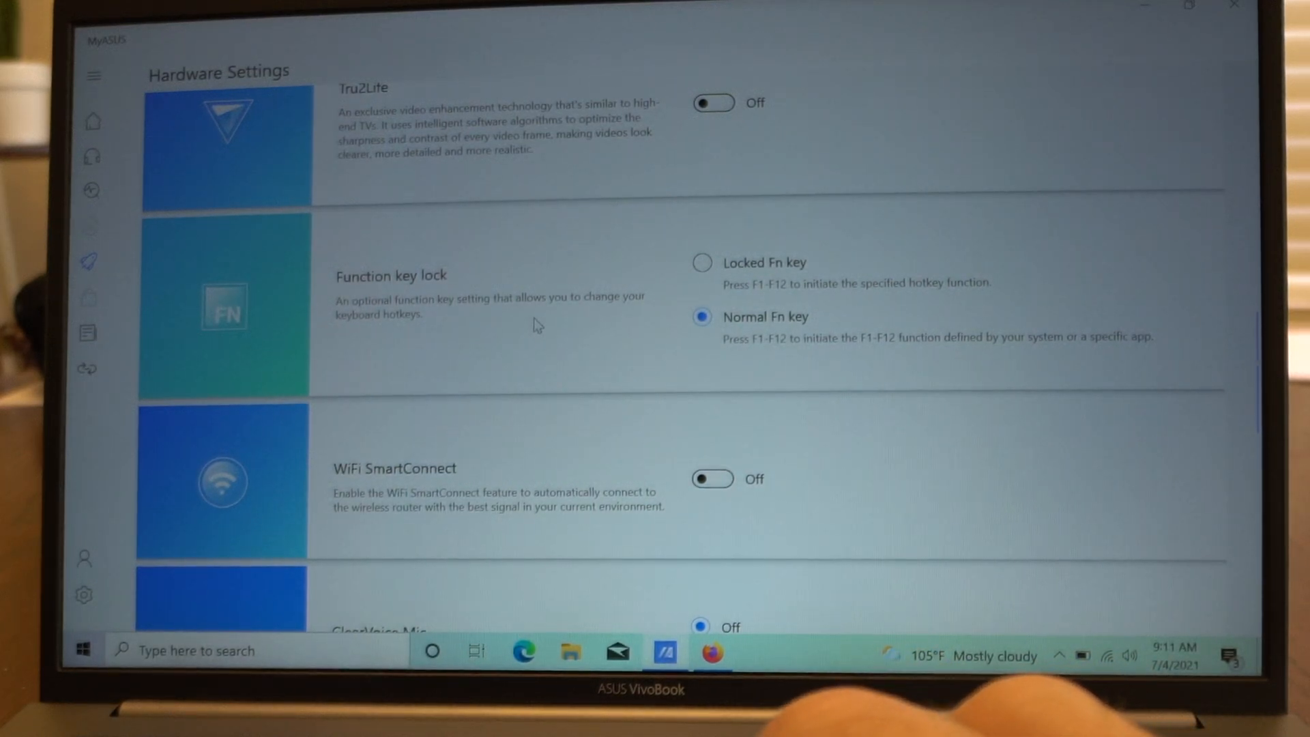
pyautogui.scroll(-3)
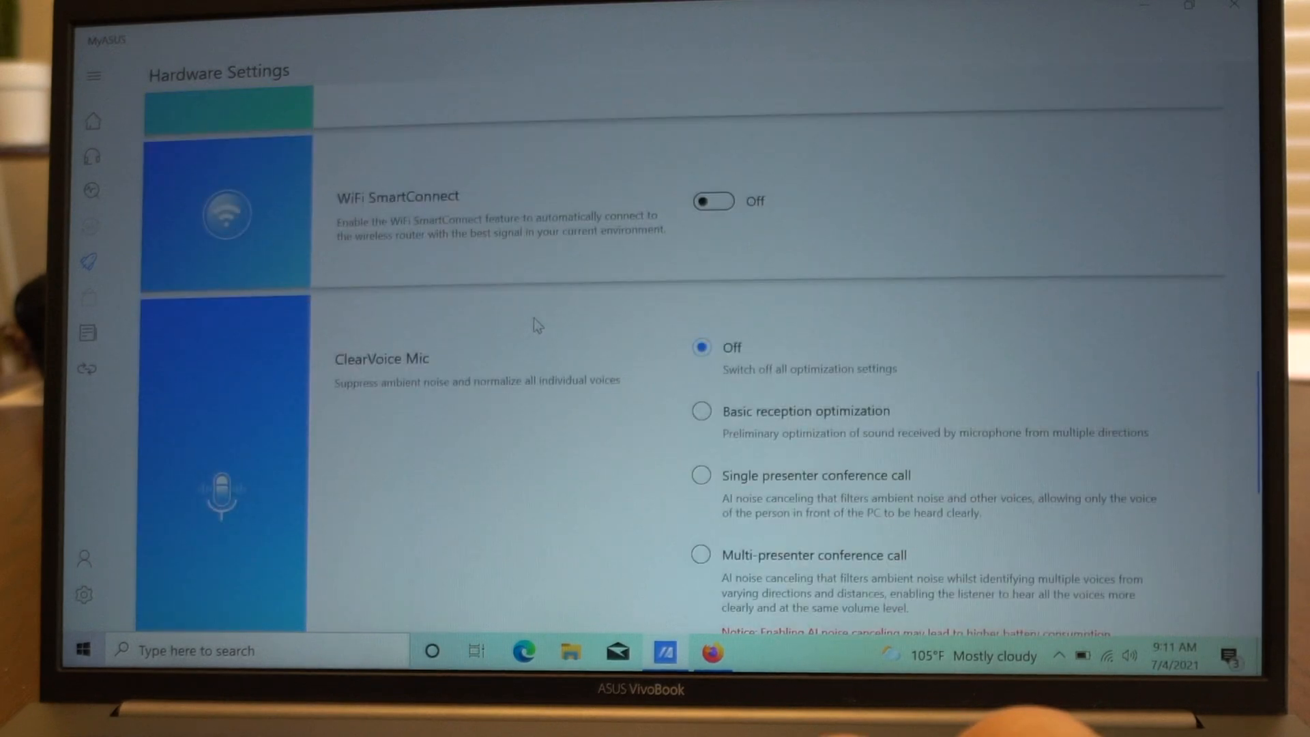
pyautogui.scroll(-3)
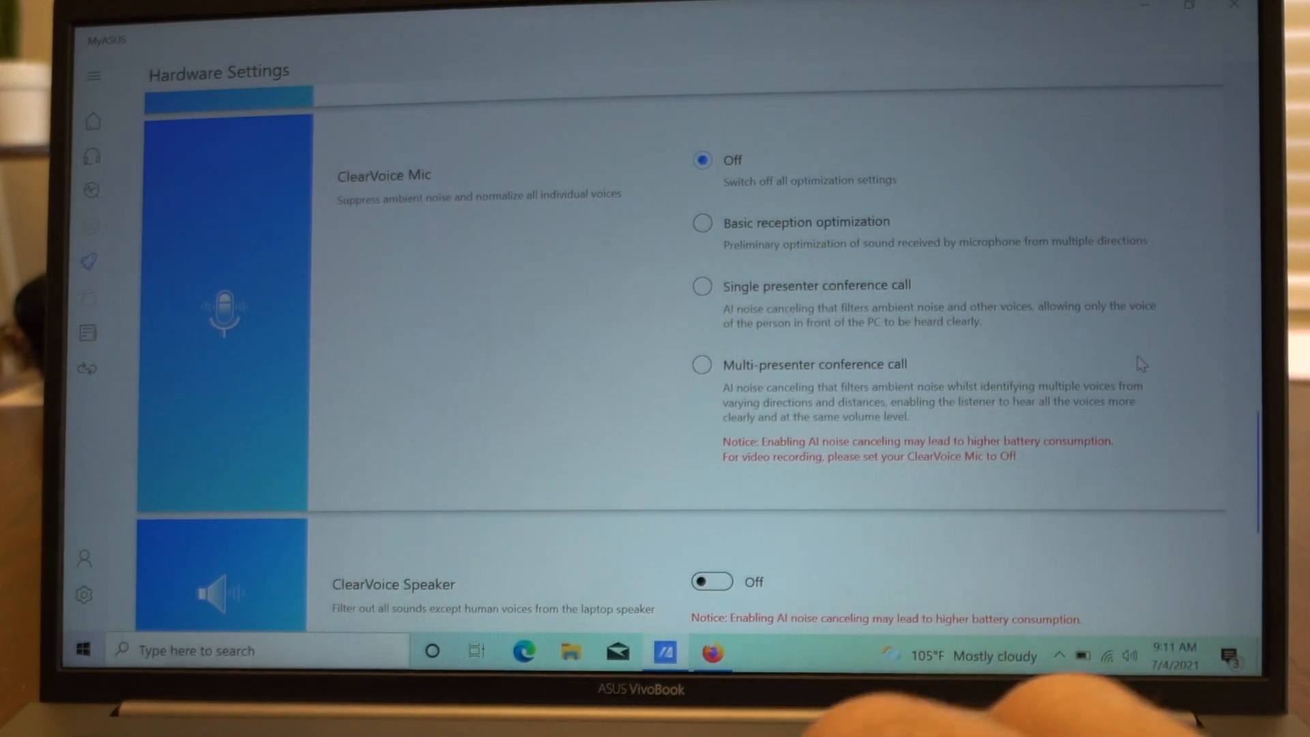
pyautogui.scroll(-3)
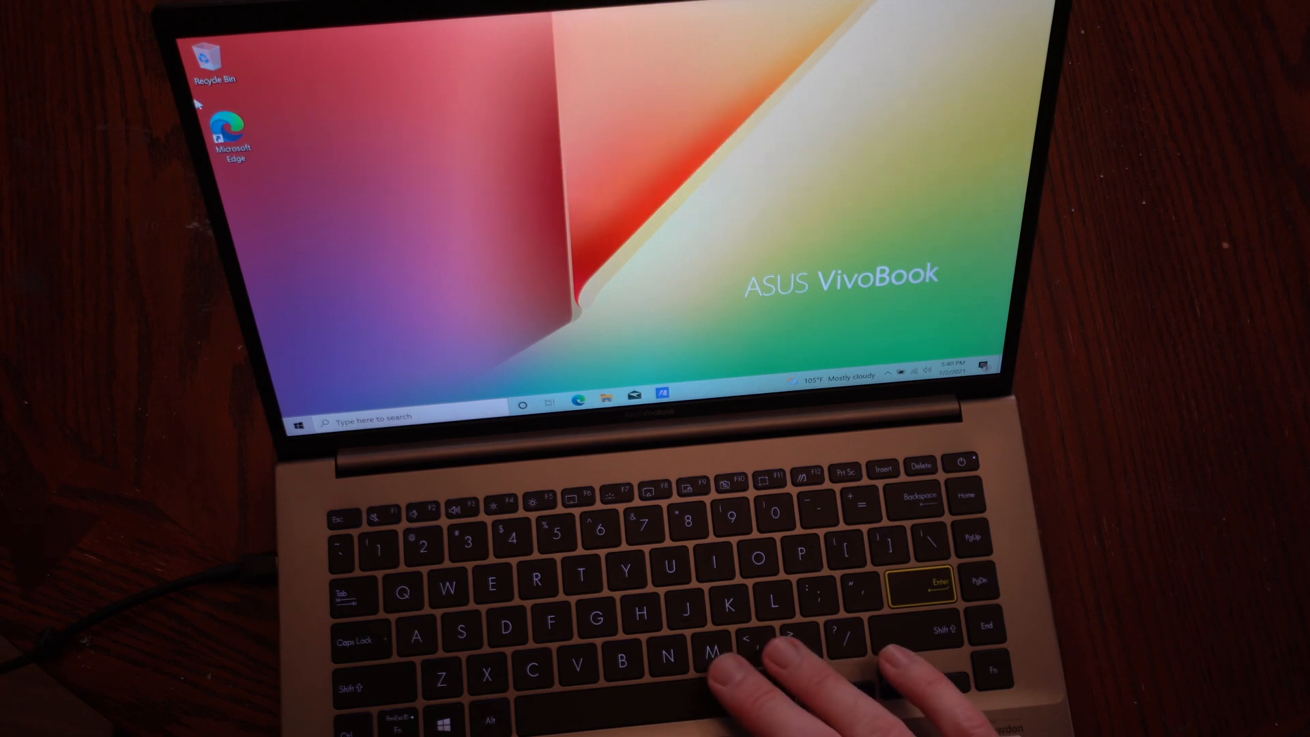
pyautogui.moveTo(228, 126)
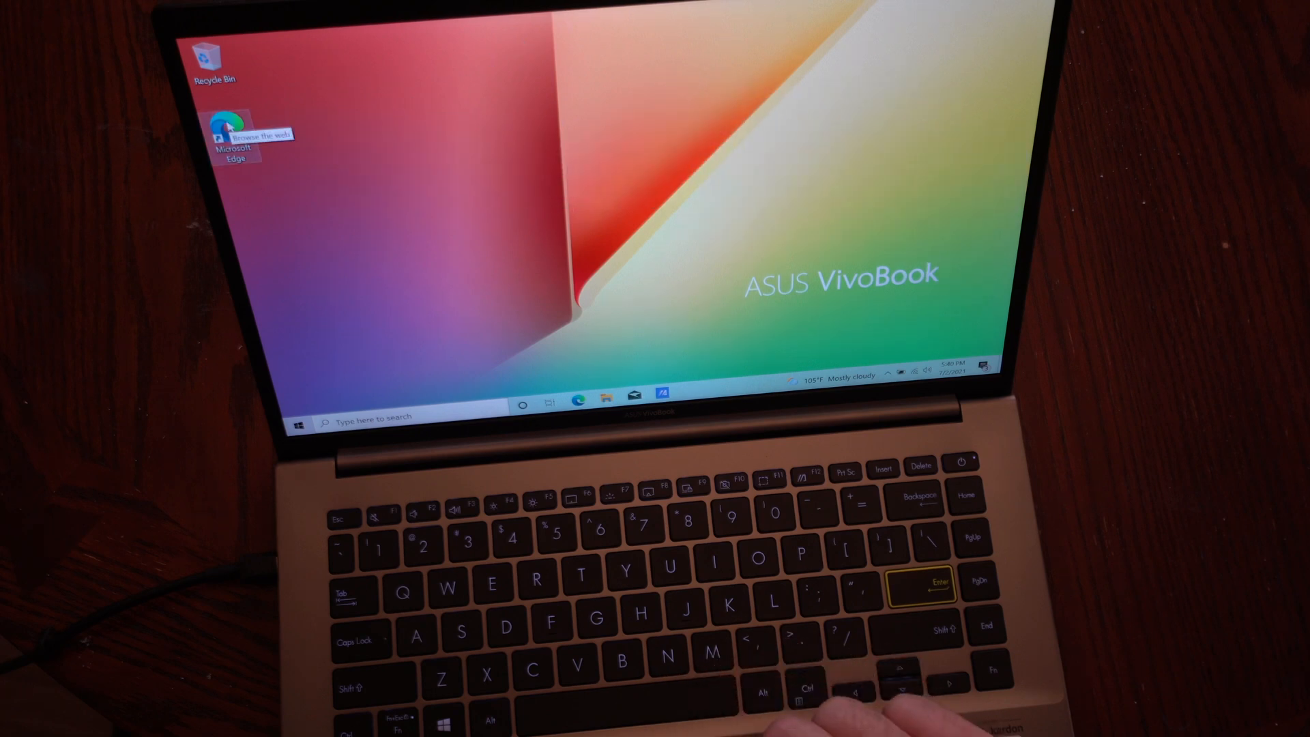
# - Launch Microsoft Edge from its desktop icon
pyautogui.doubleClick(236, 137)
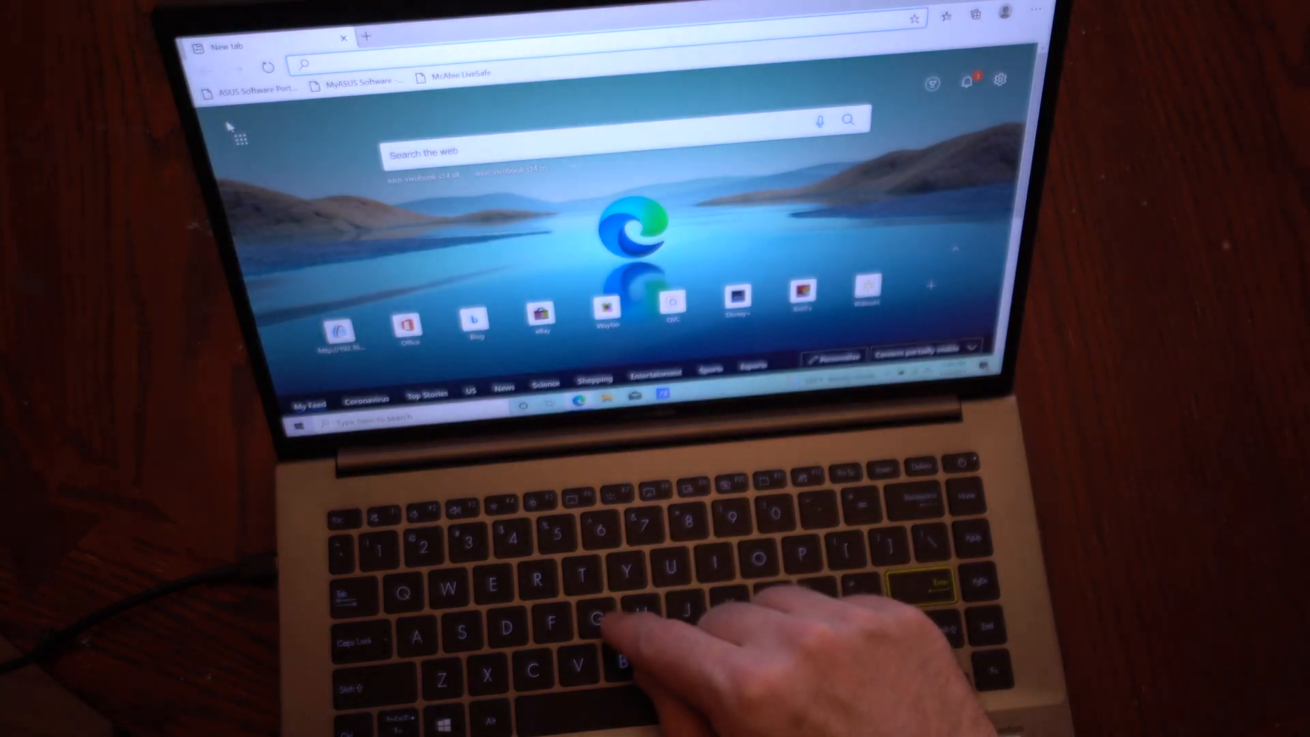
# - Go to getfirefox.com and start downloading the Firefox installer
pyautogui.write('get')
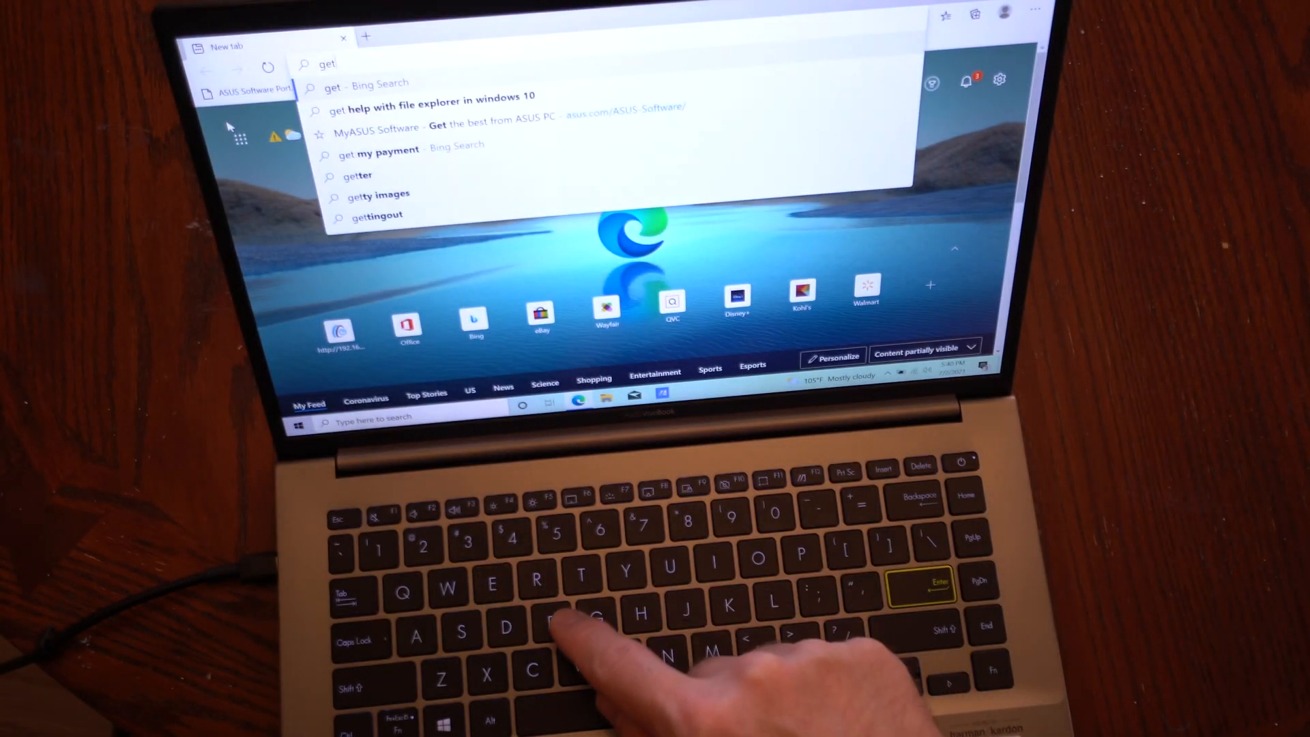
pyautogui.write('firefox.c')
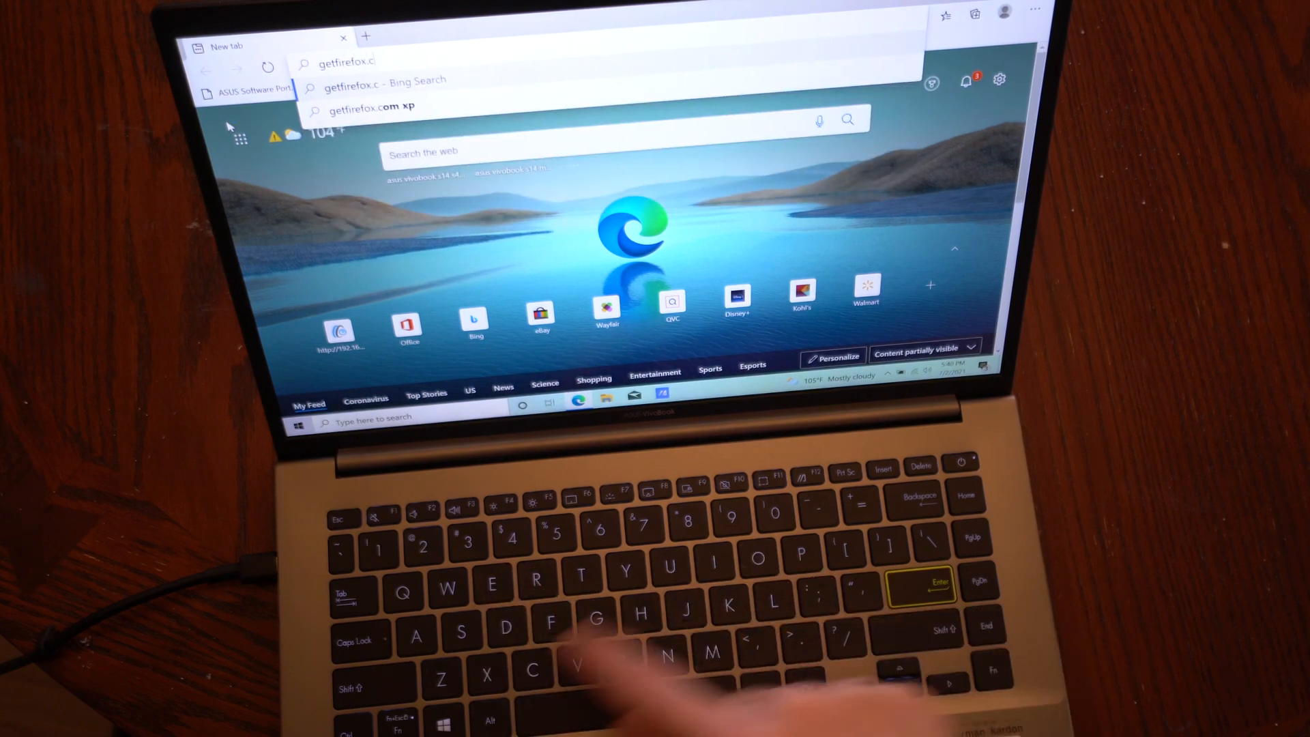
pyautogui.press('Return')
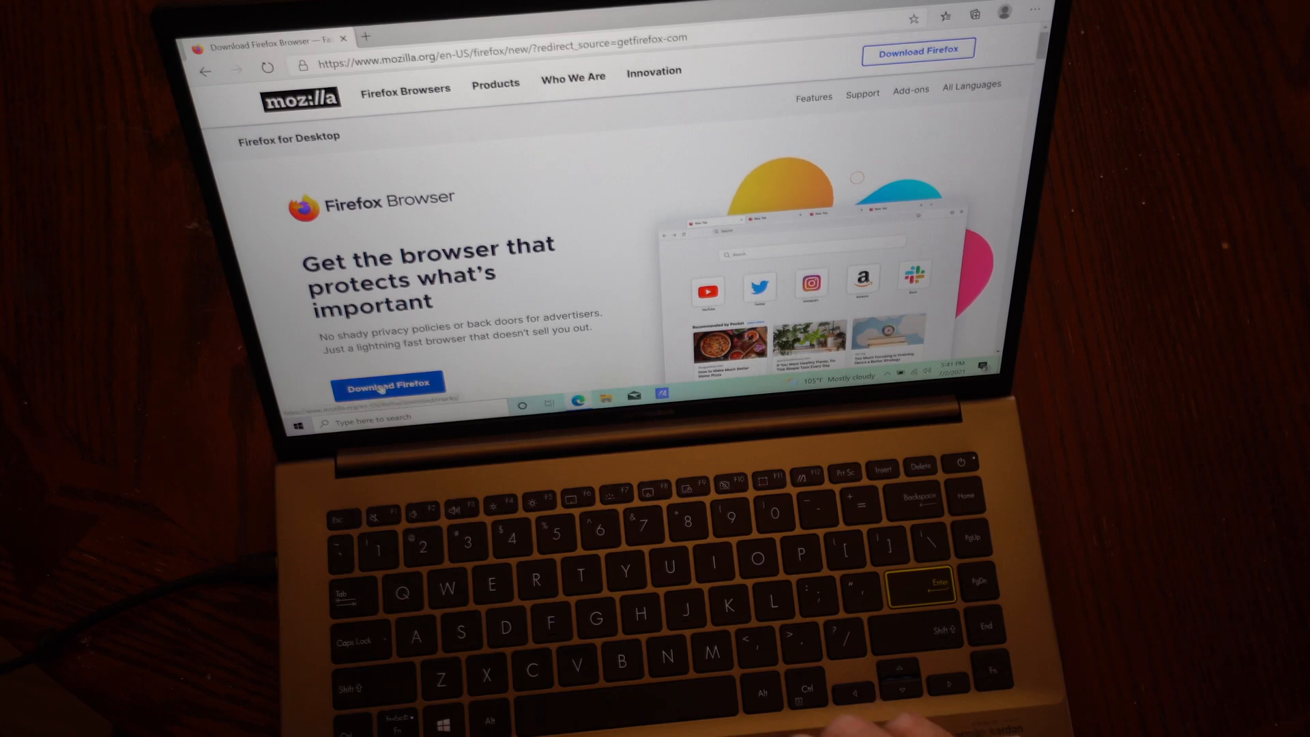
pyautogui.click(389, 383)
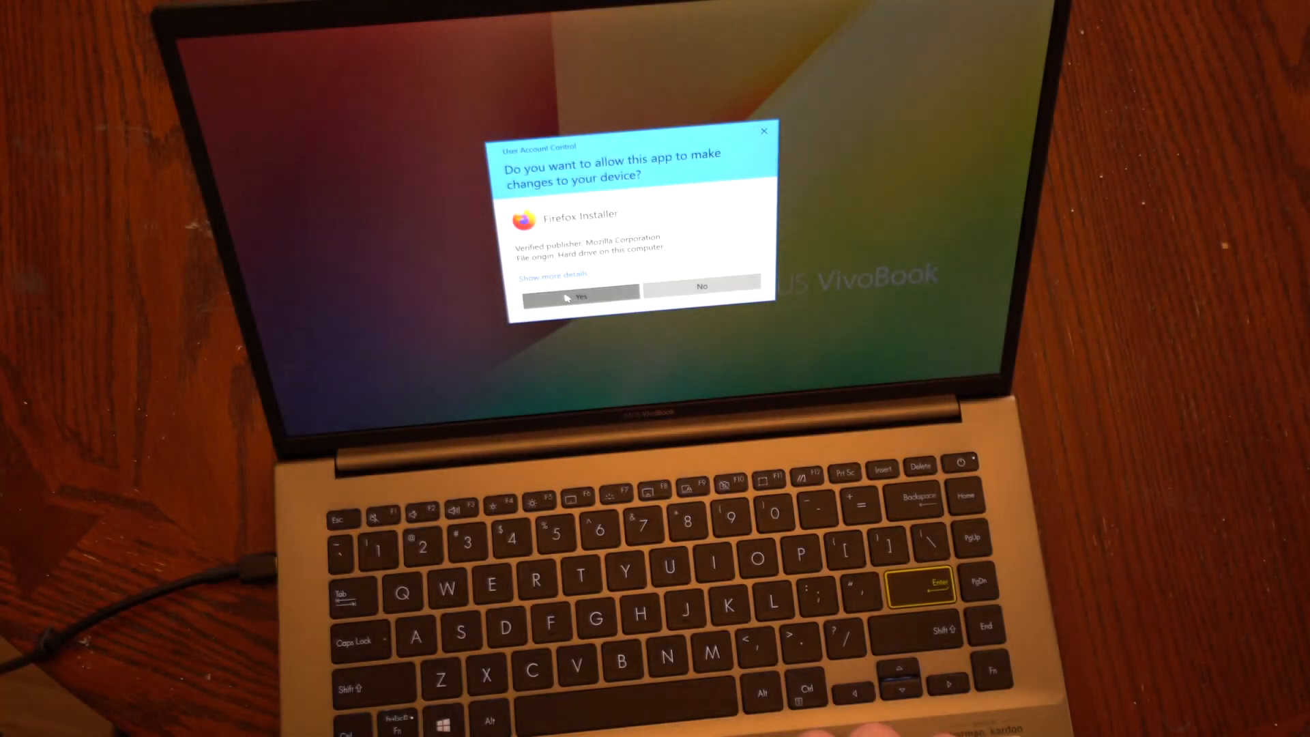
# - Answer Yes to the User Account Control prompt for Firefox Installer
pyautogui.click(581, 295)
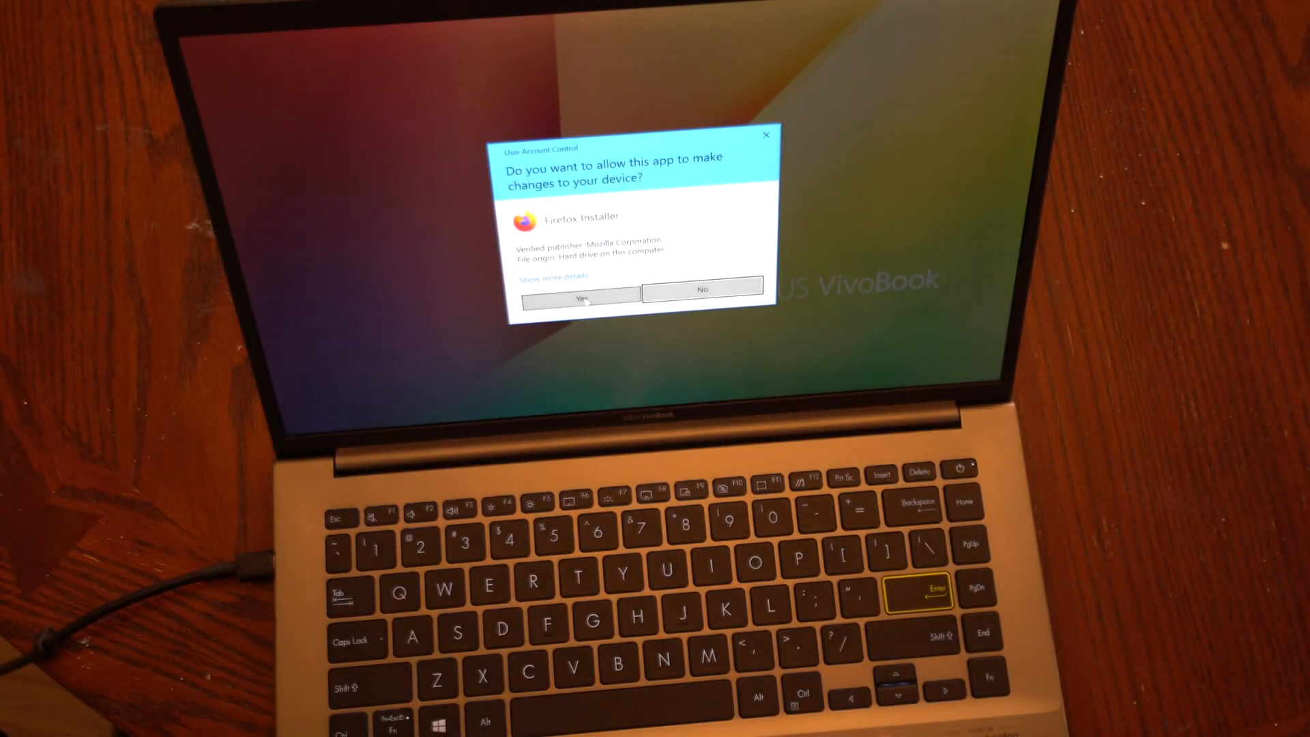
pyautogui.click(582, 295)
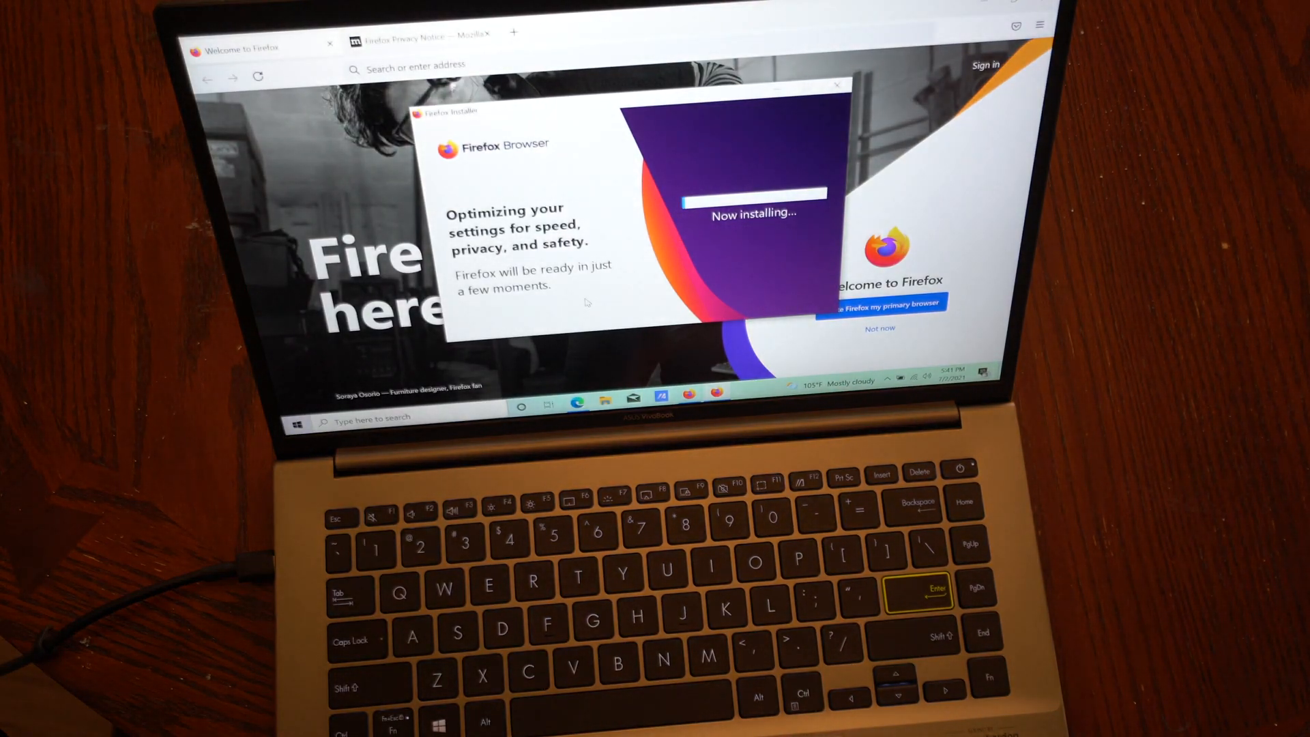